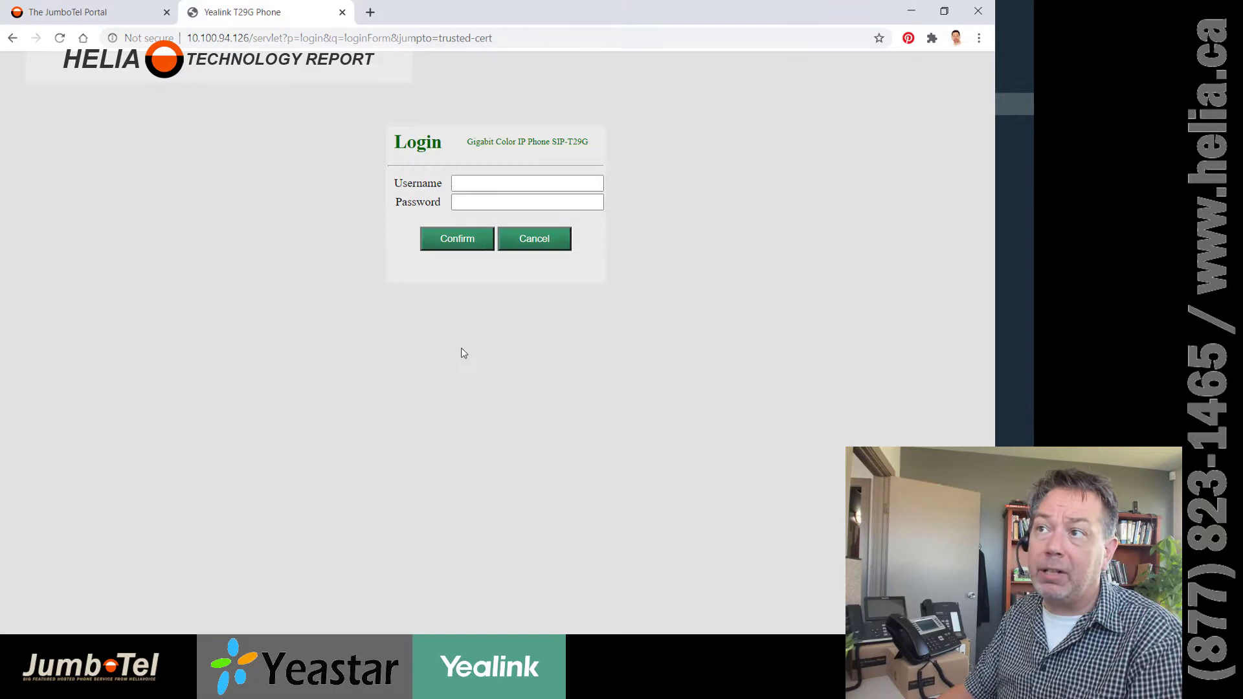
Sign in as admin, select MAC 00156590CB75 on the Status page, and return to the JumboTel portal
type("admin")
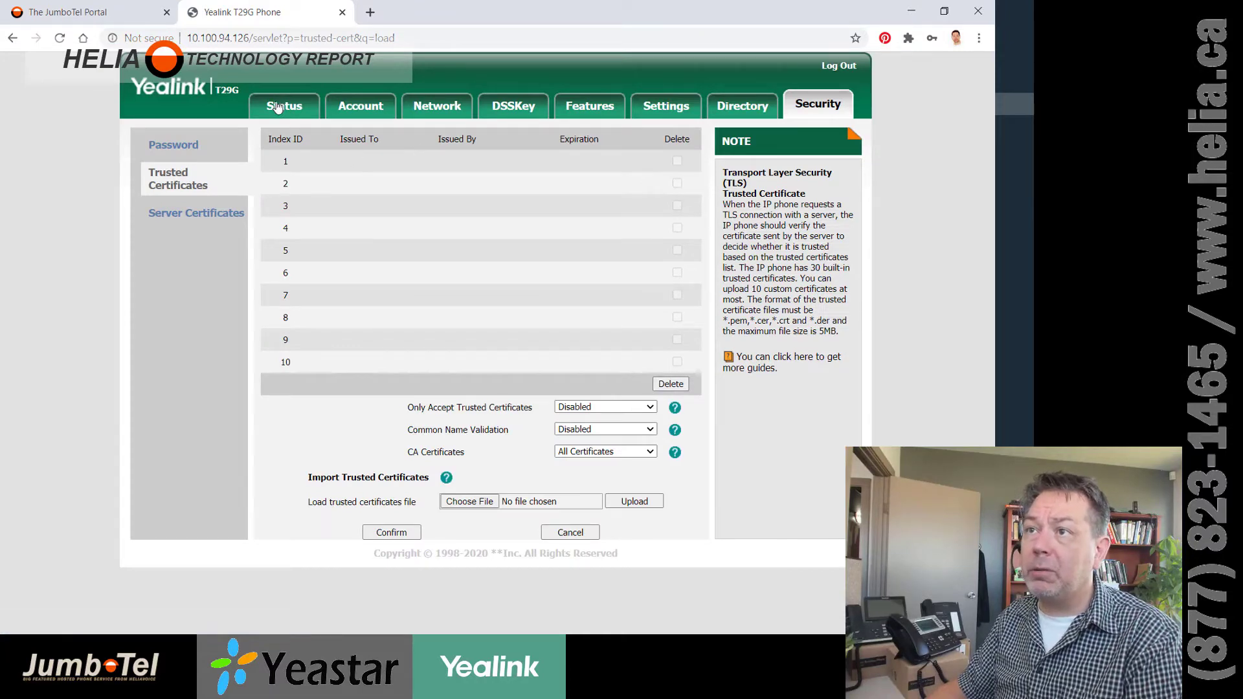
left_click(282, 105)
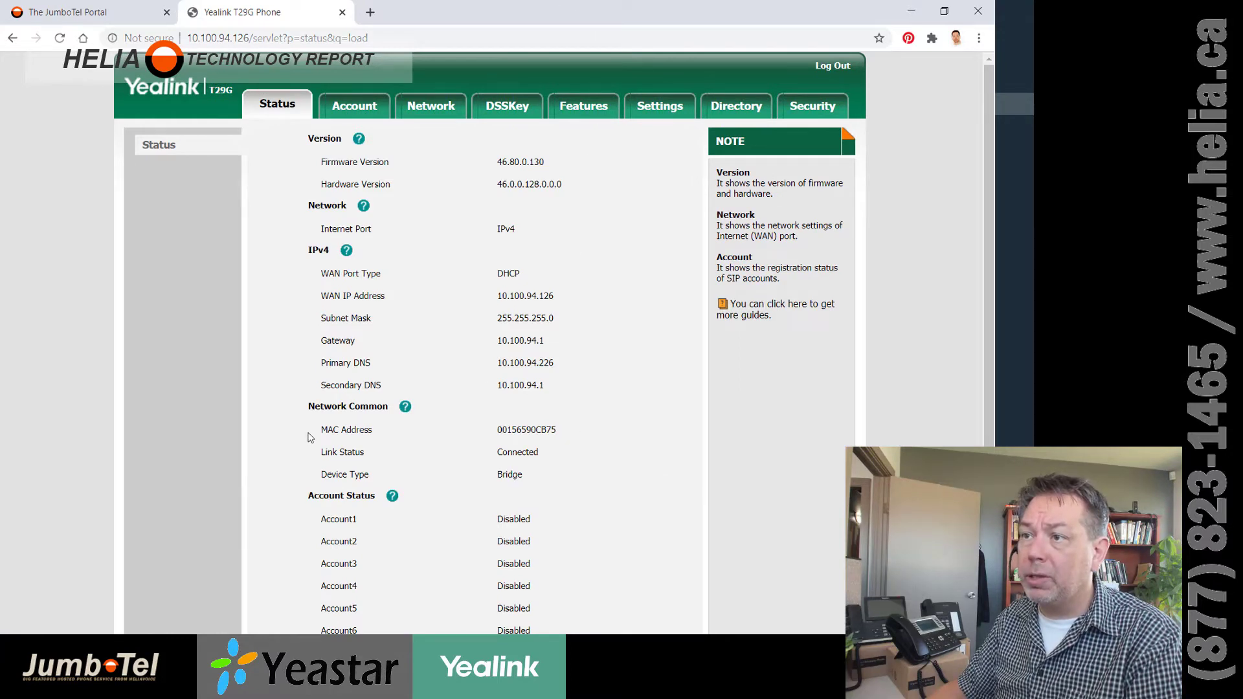
double_click(527, 429)
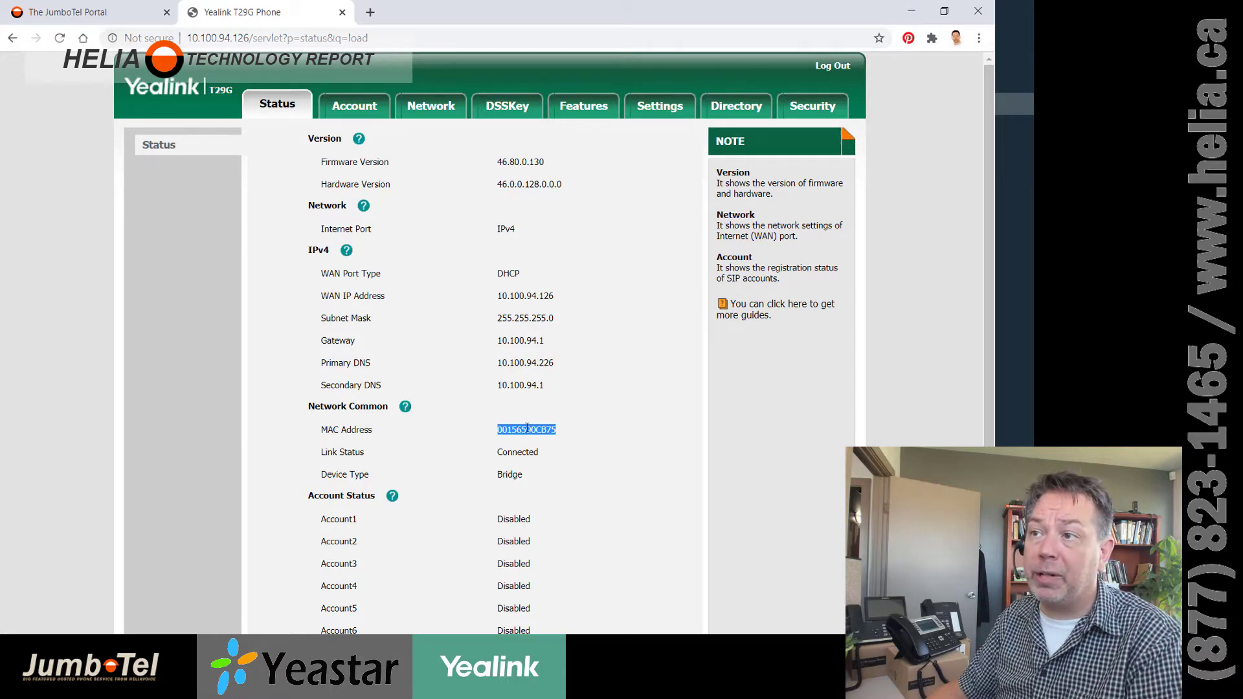
left_click(79, 12)
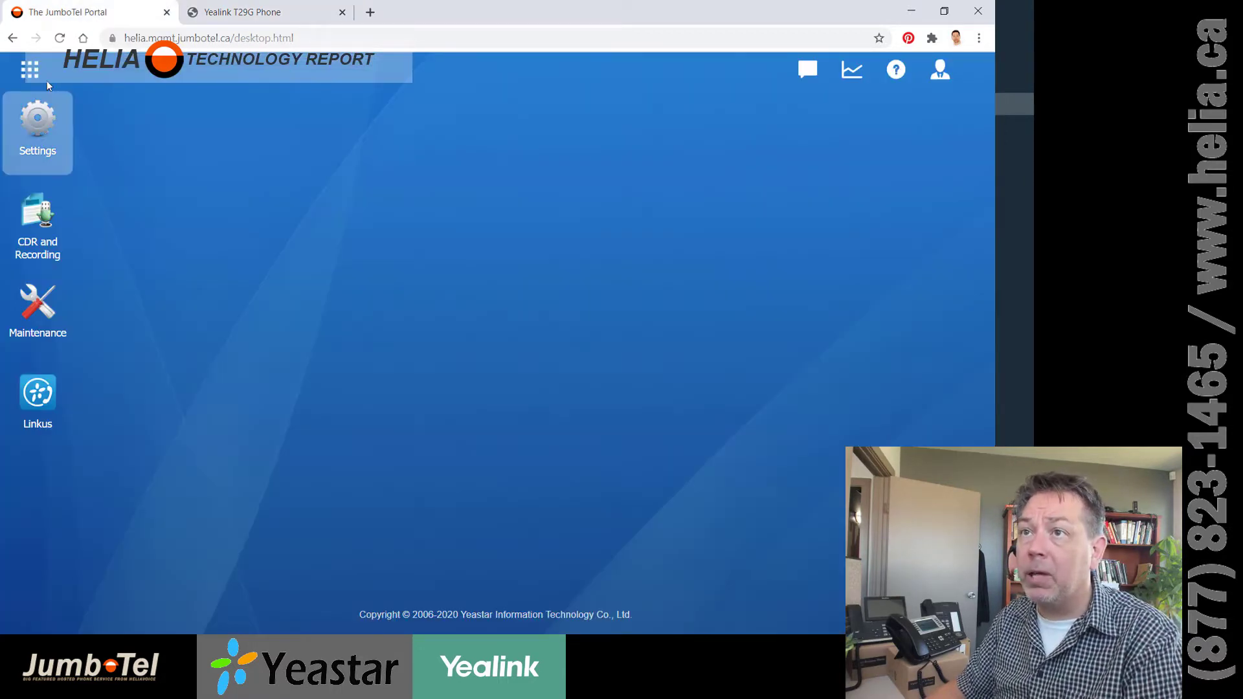
Add a new auto provisioning device: model SIP-T29G with MAC address 00156590CB75
left_click(30, 70)
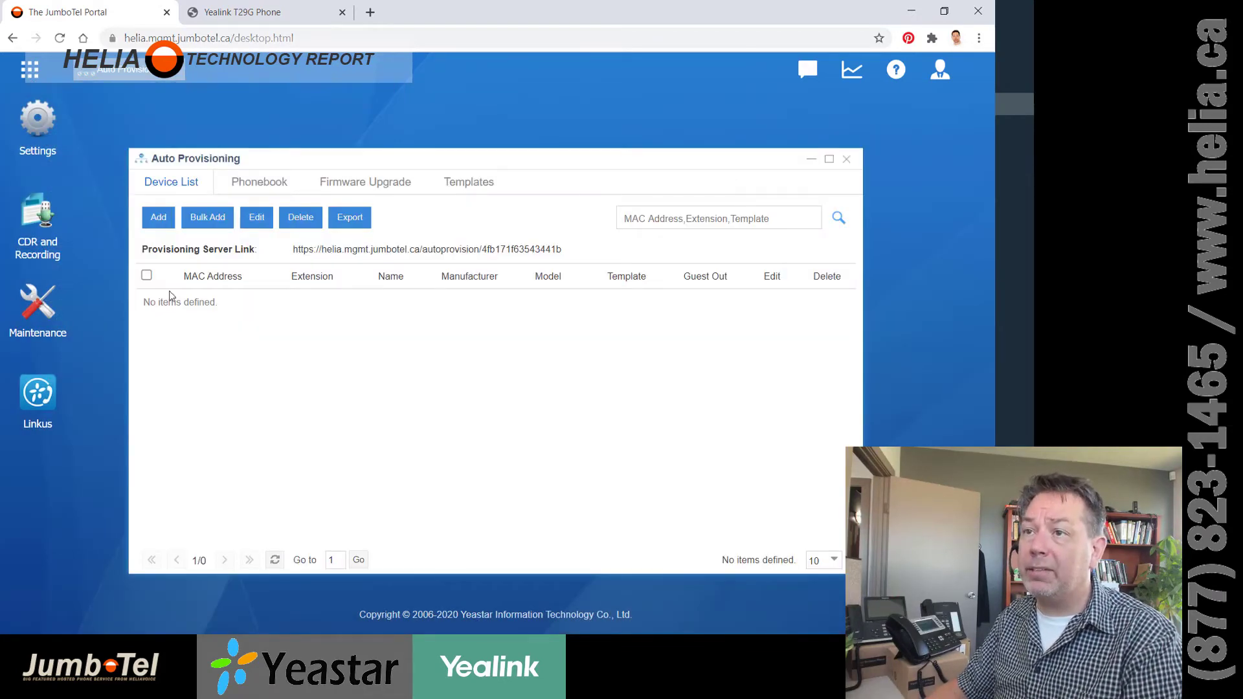
left_click(158, 218)
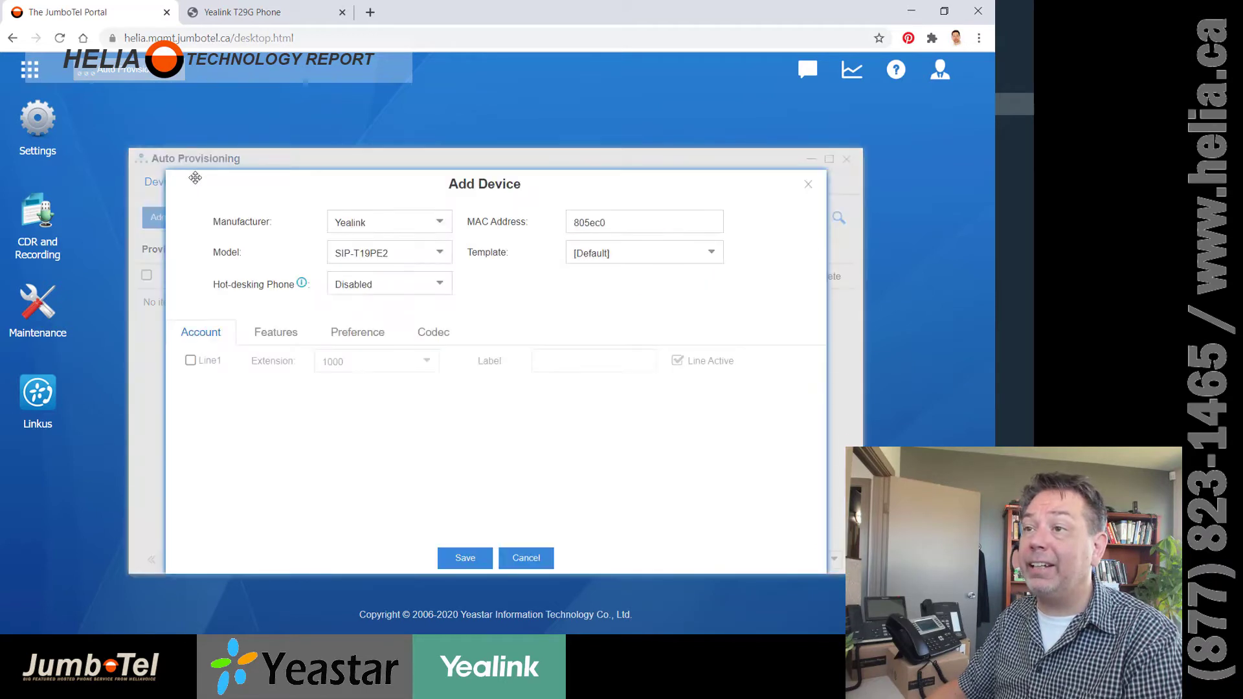
left_click(389, 252)
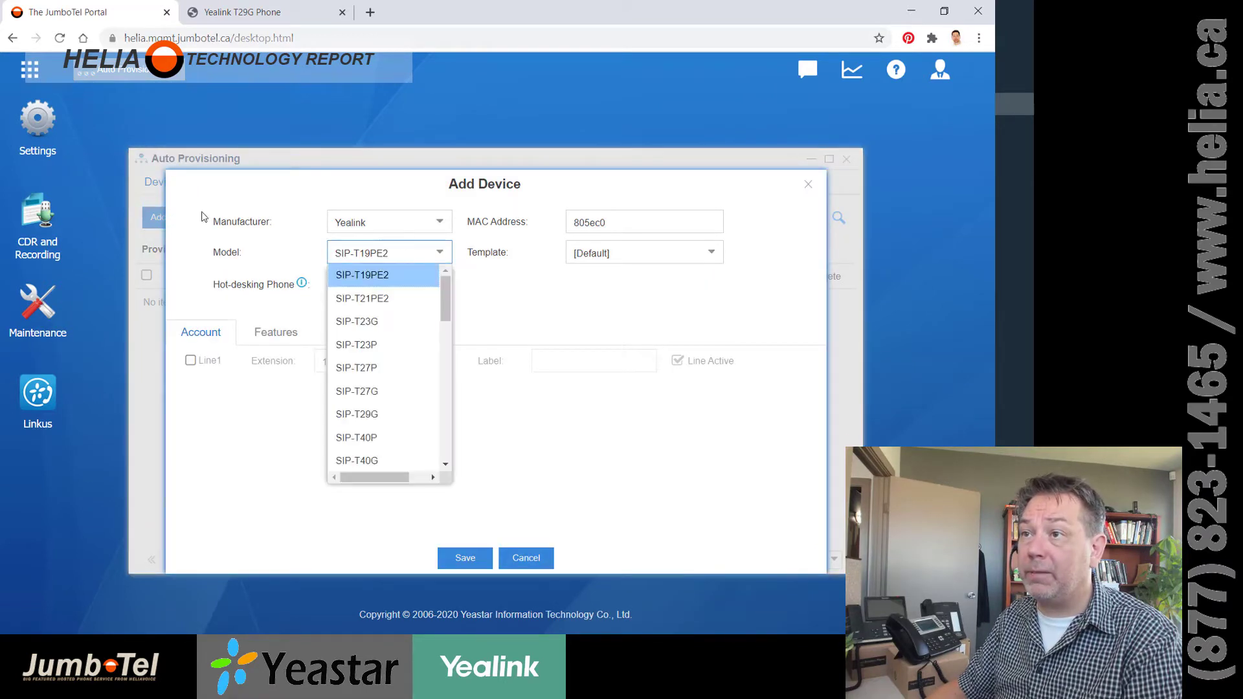
scroll("down", 3)
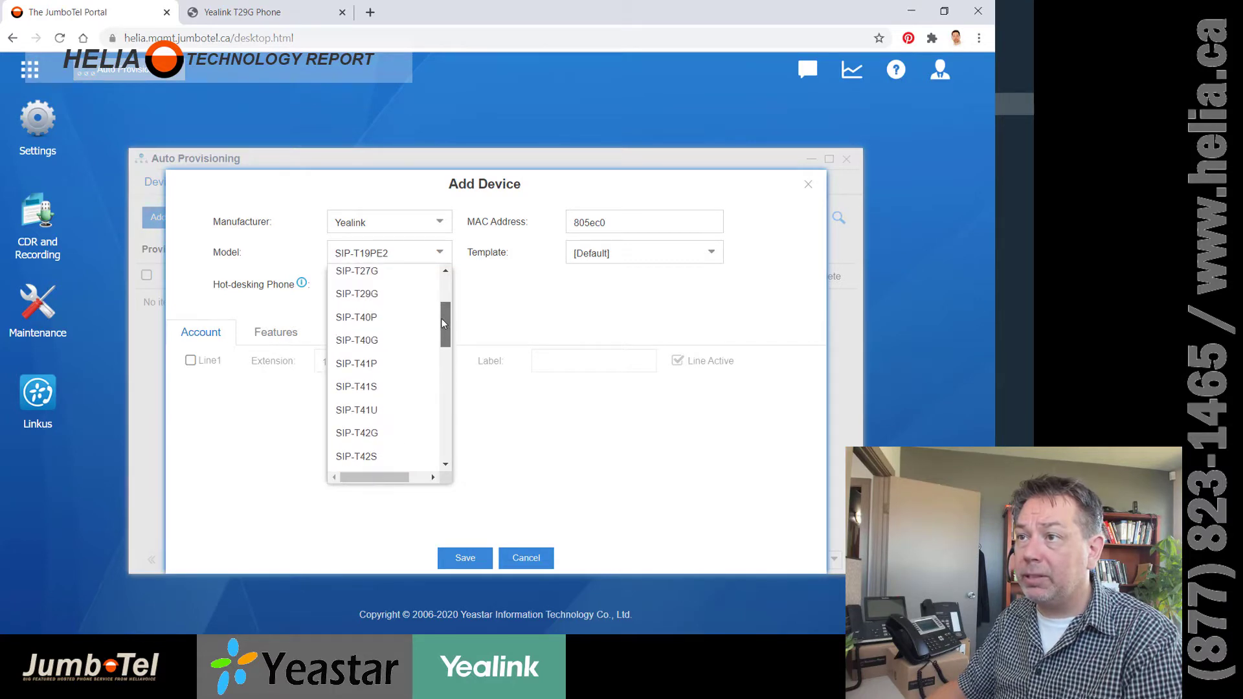
left_click(356, 294)
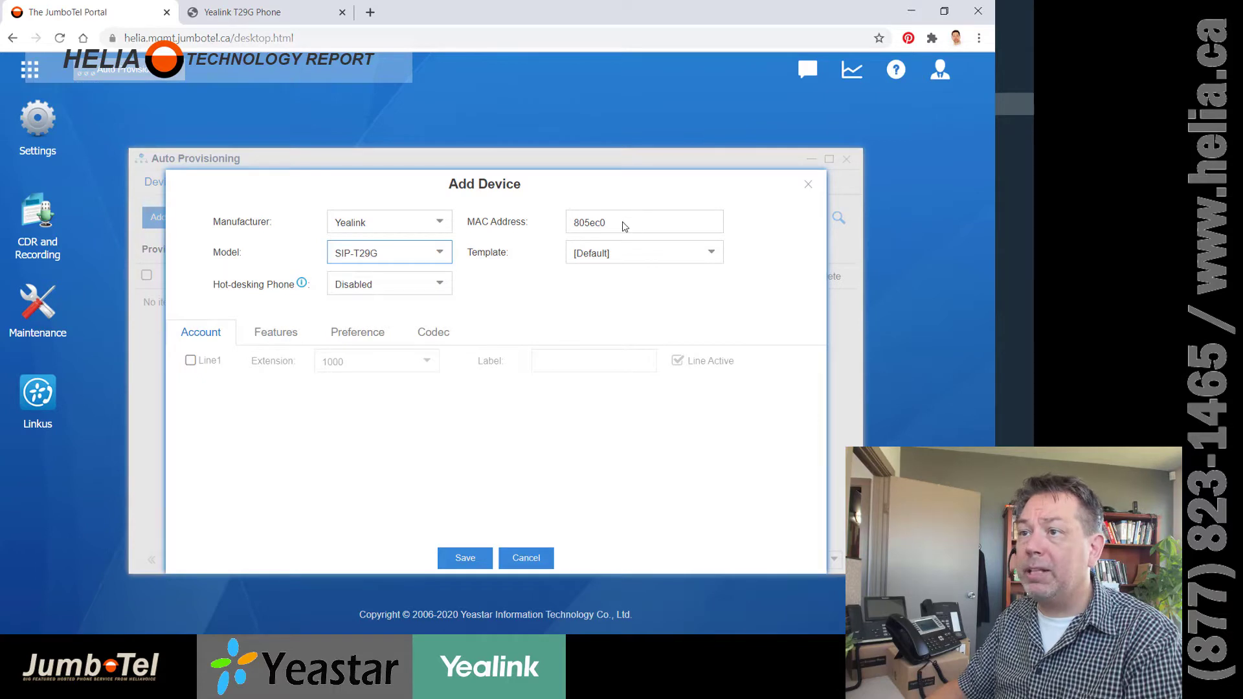
type("00156590CB75")
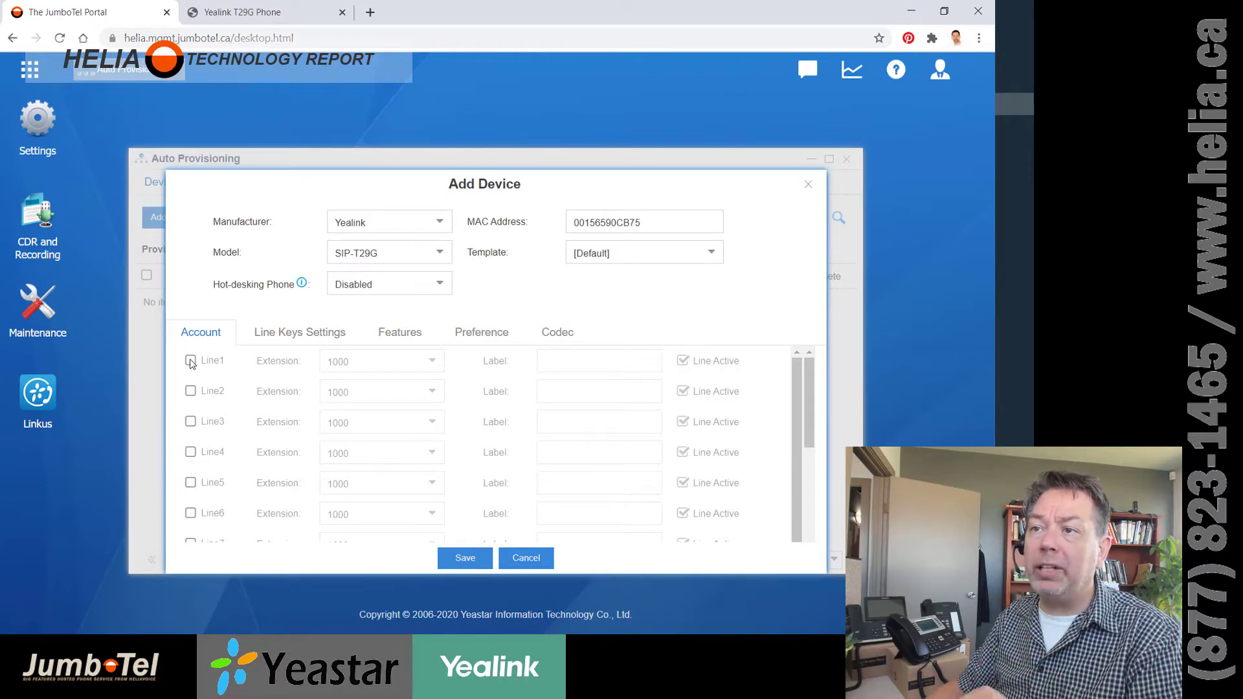
Enable Line1 with extension 1000 and set line keys 2–4 to Line type on line1
left_click(191, 360)
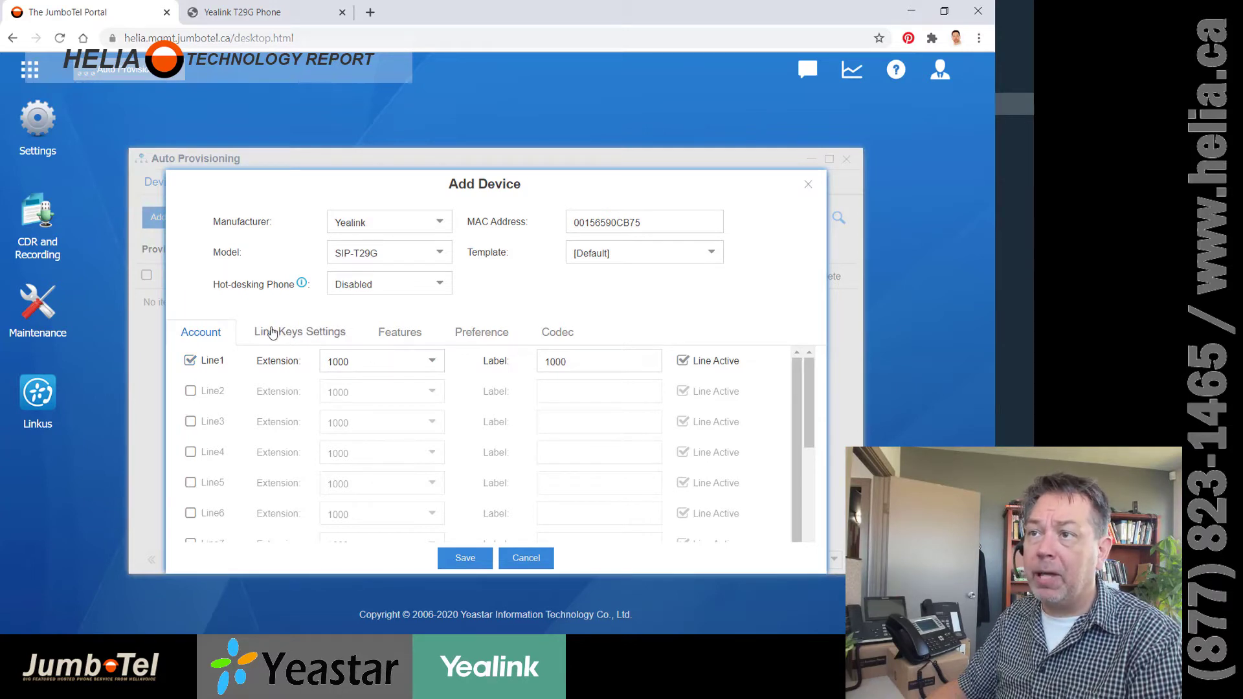
left_click(299, 331)
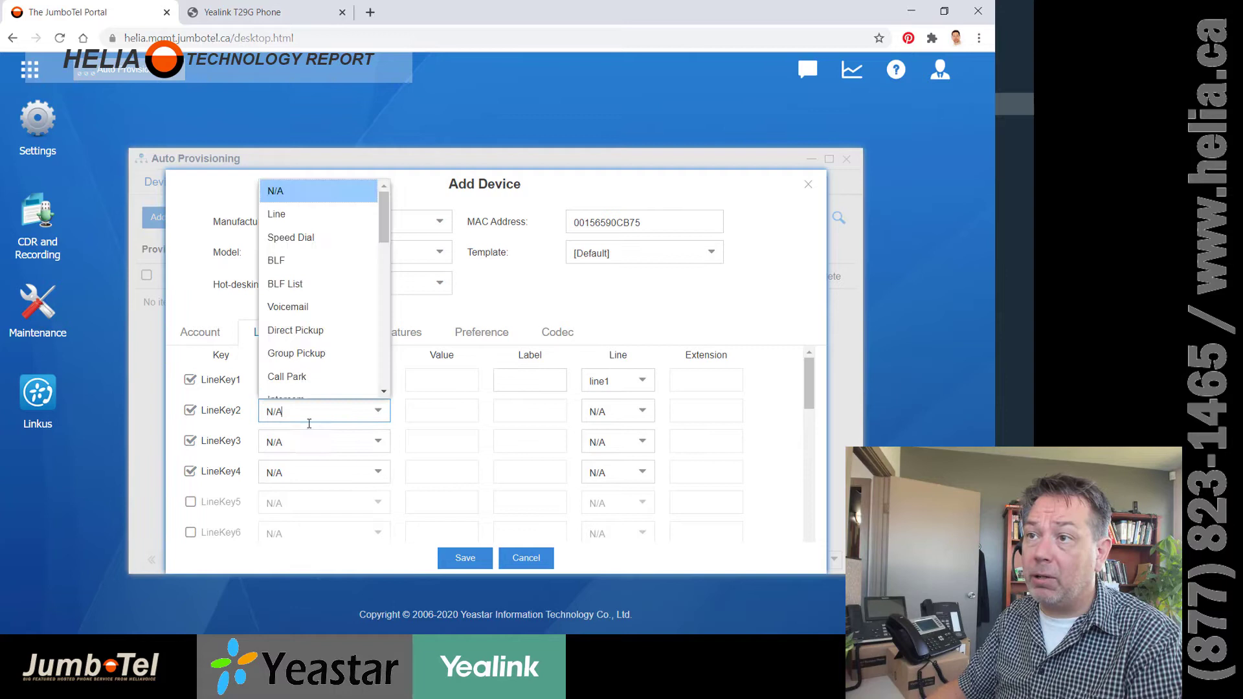
left_click(276, 213)
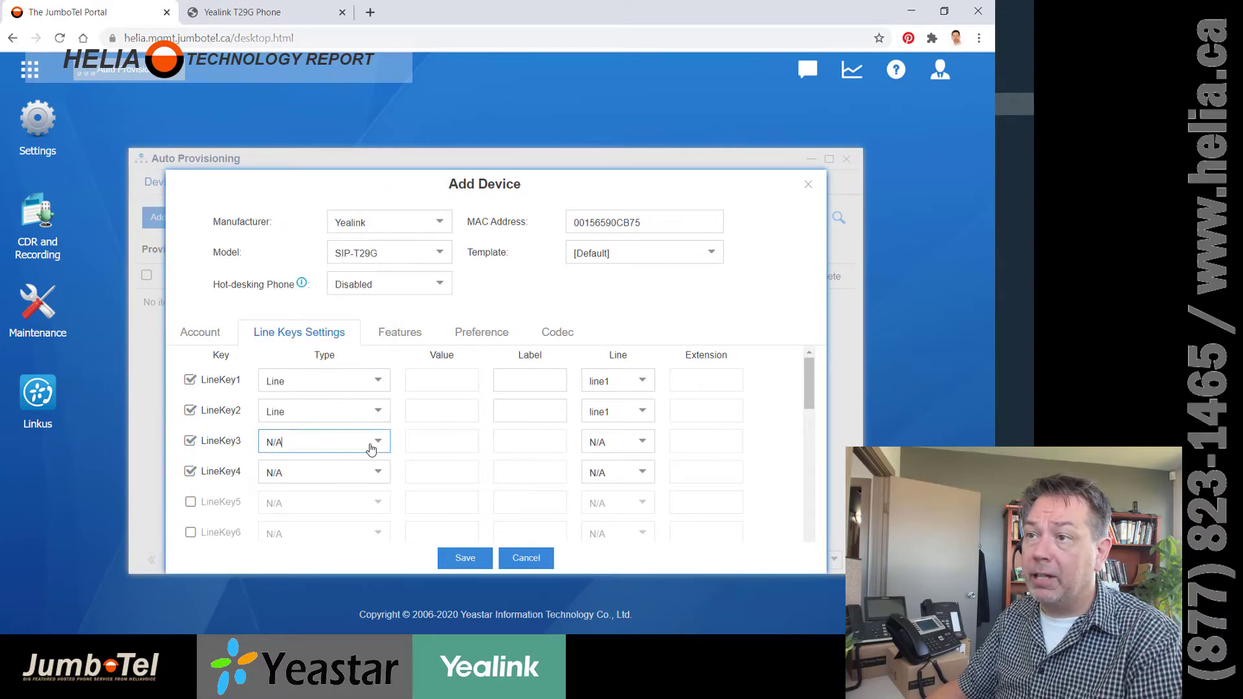
left_click(322, 442)
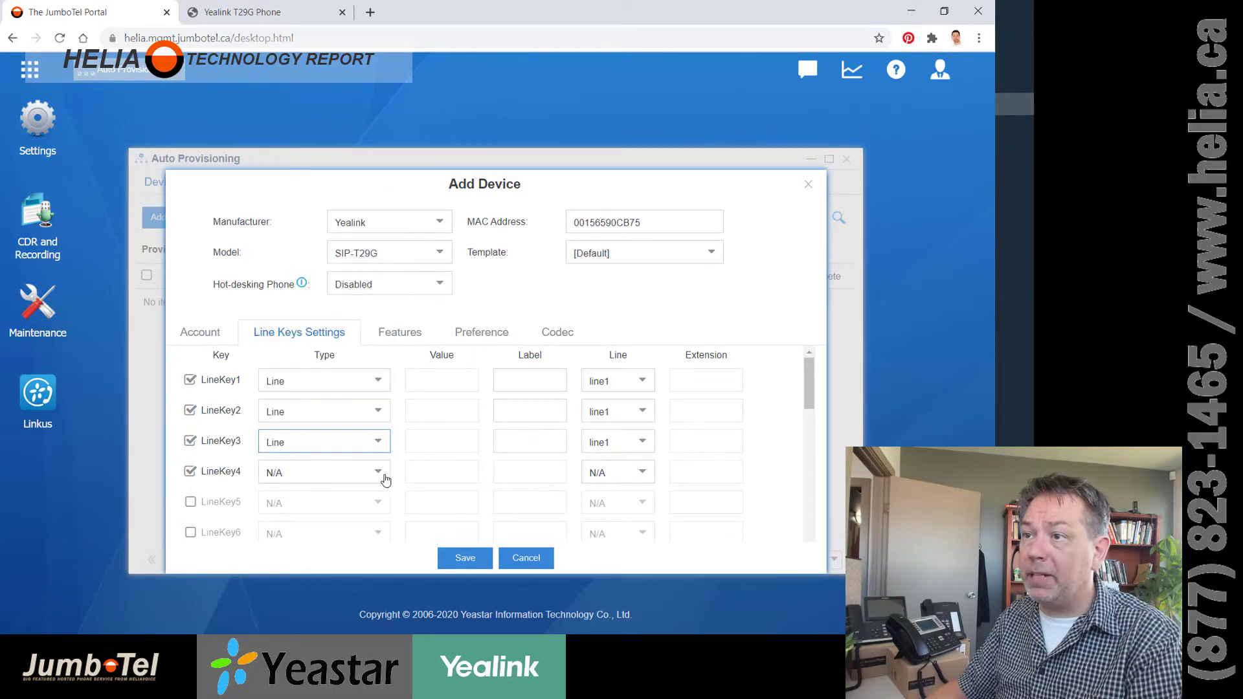
left_click(323, 471)
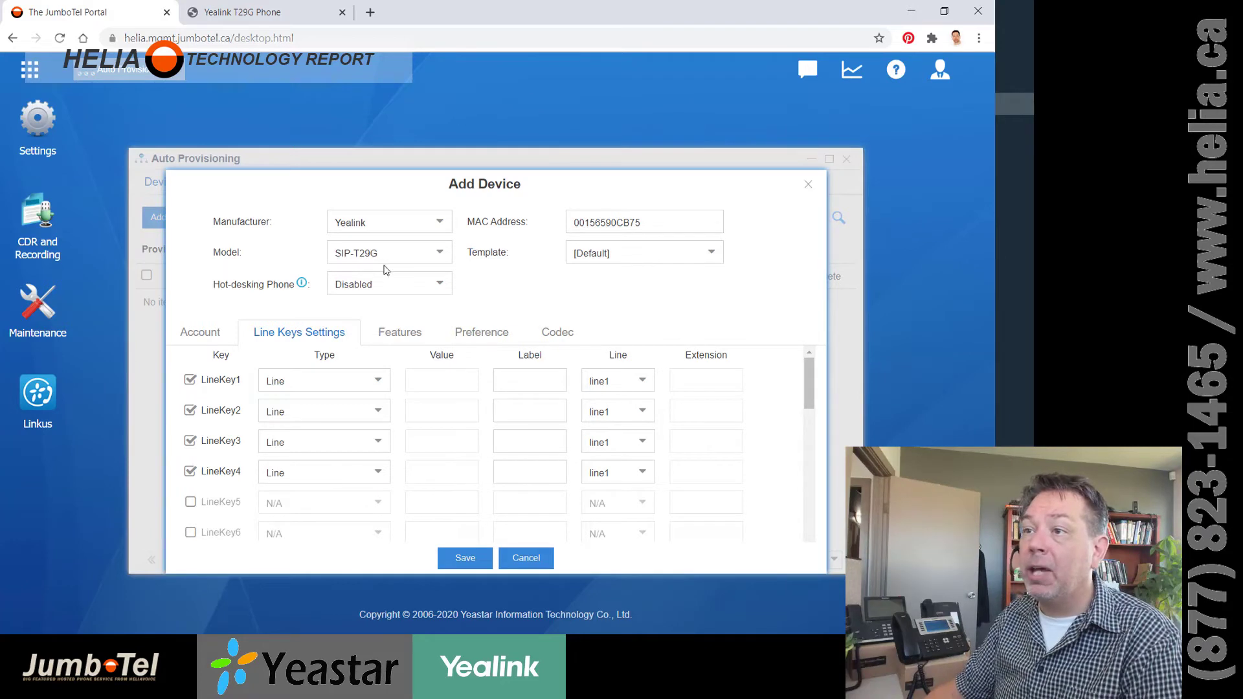
Review the Features, Preference and Codec settings, then save the SIP-T29G device entry
left_click(401, 333)
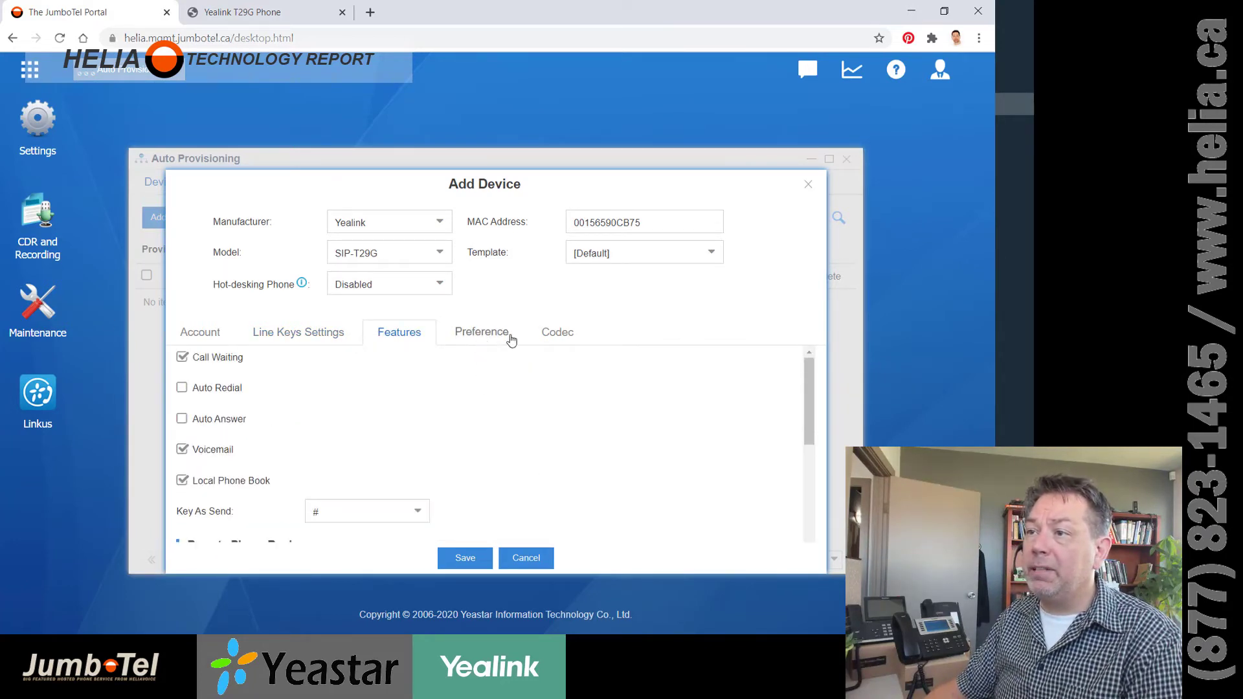
left_click(481, 332)
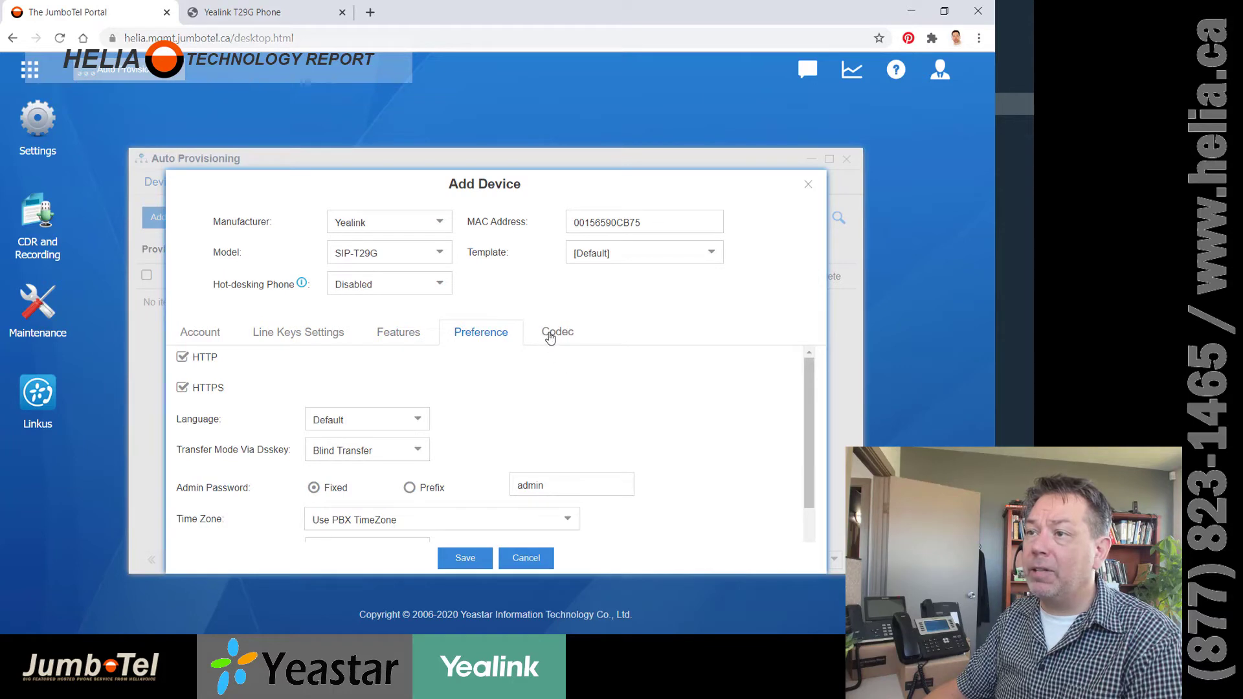
left_click(557, 333)
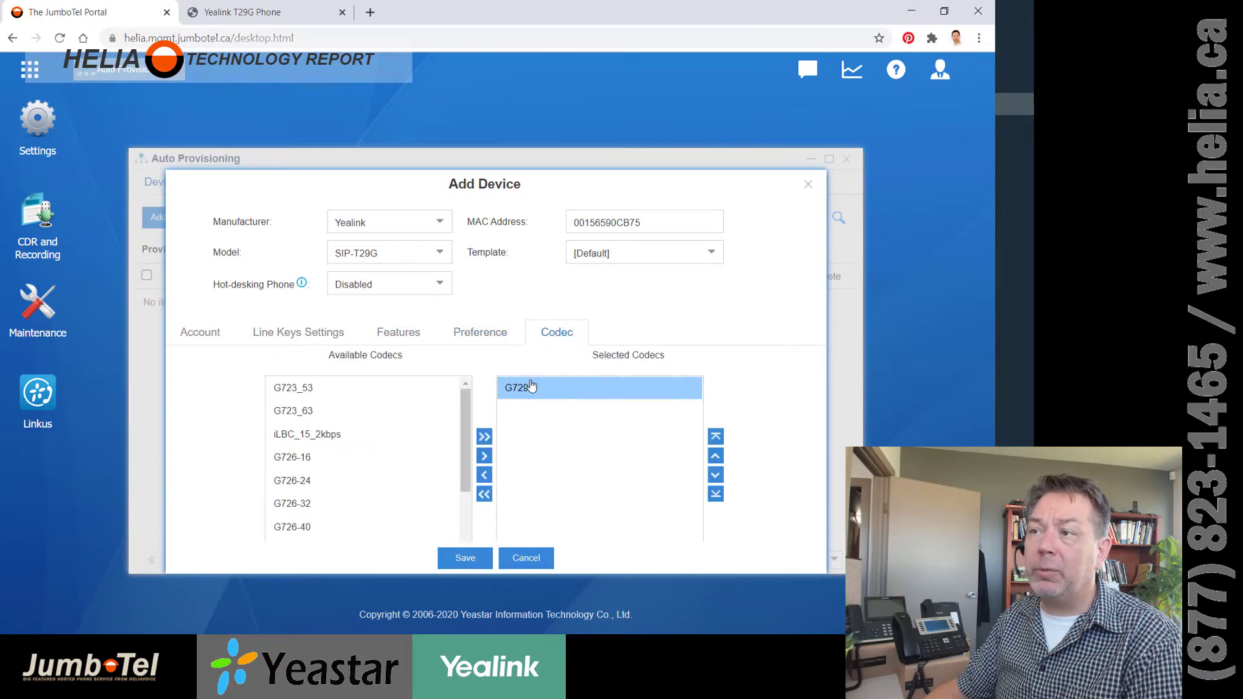
left_click(201, 333)
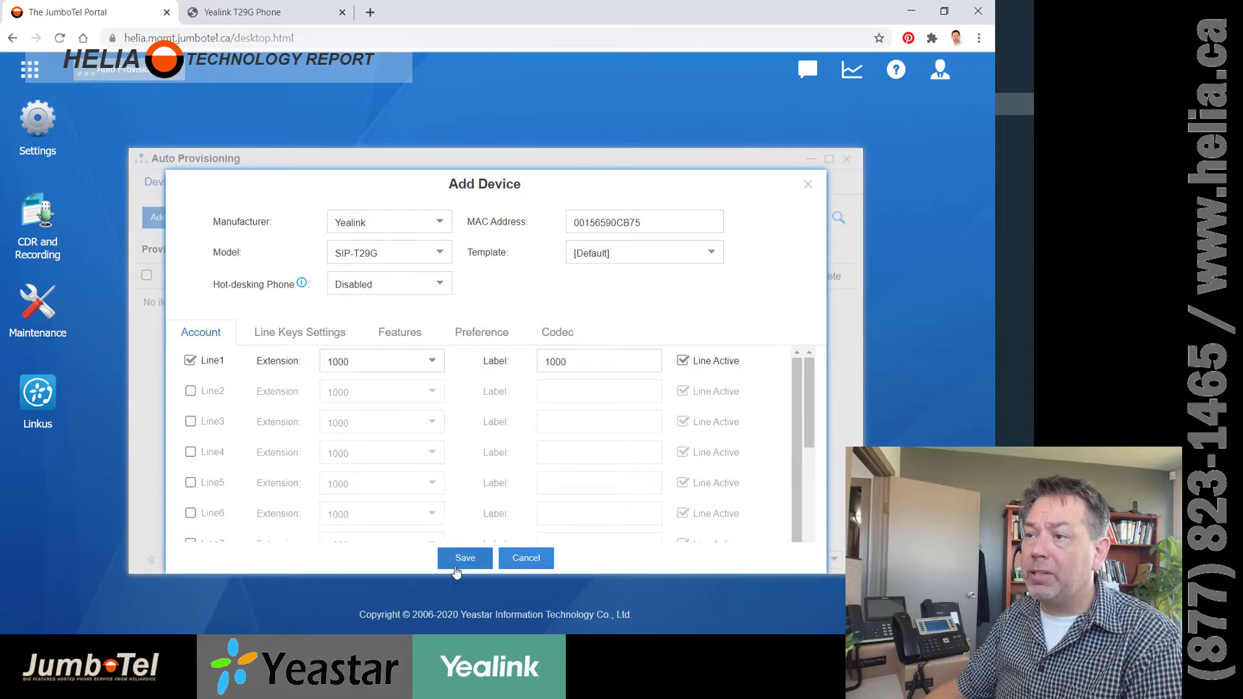
left_click(465, 557)
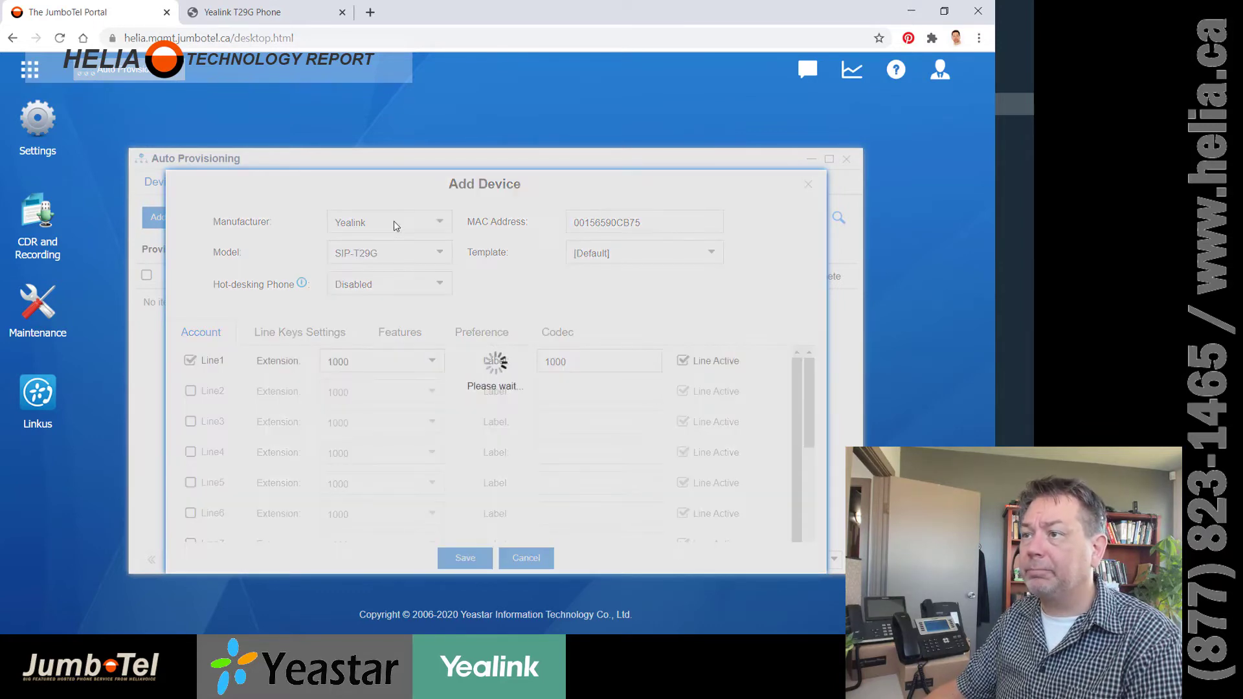
left_click(465, 557)
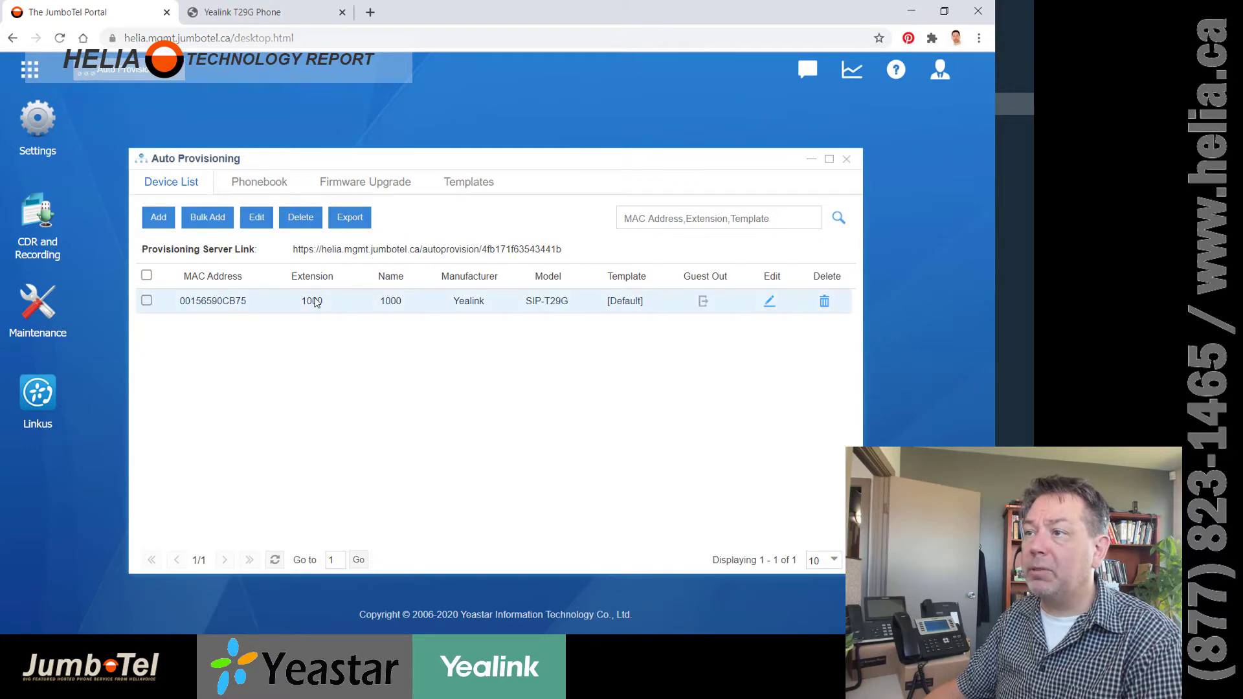
mouse_move(625, 302)
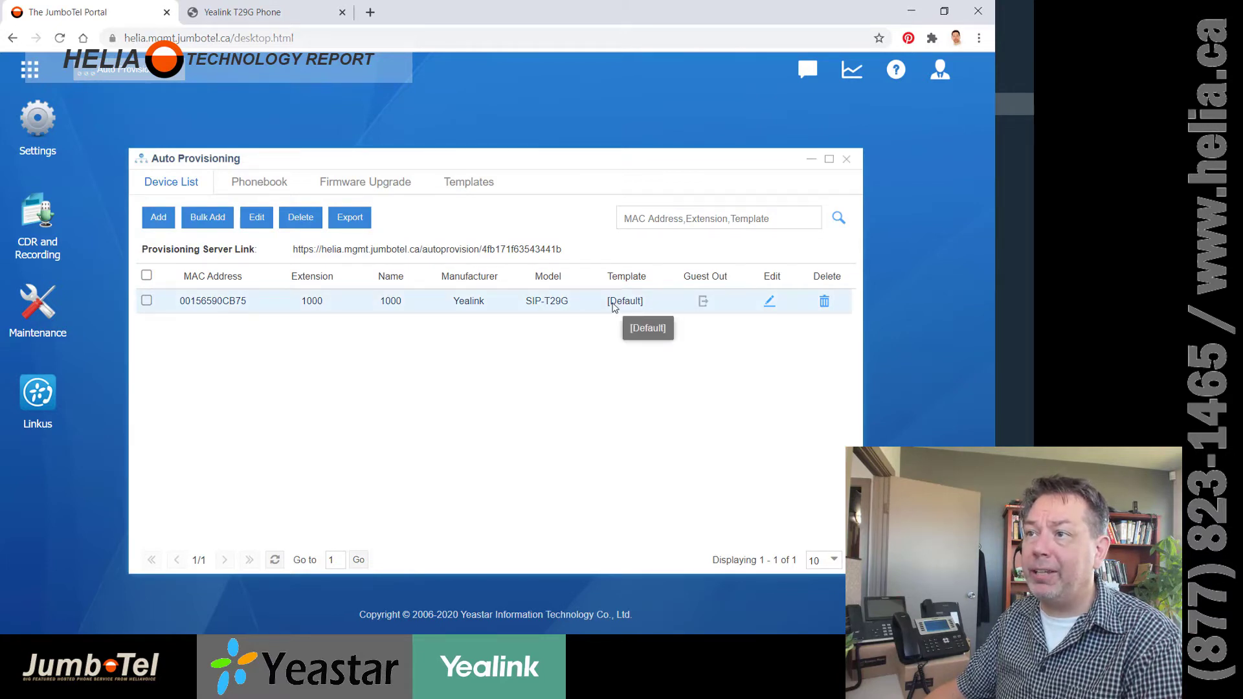
mouse_move(150, 255)
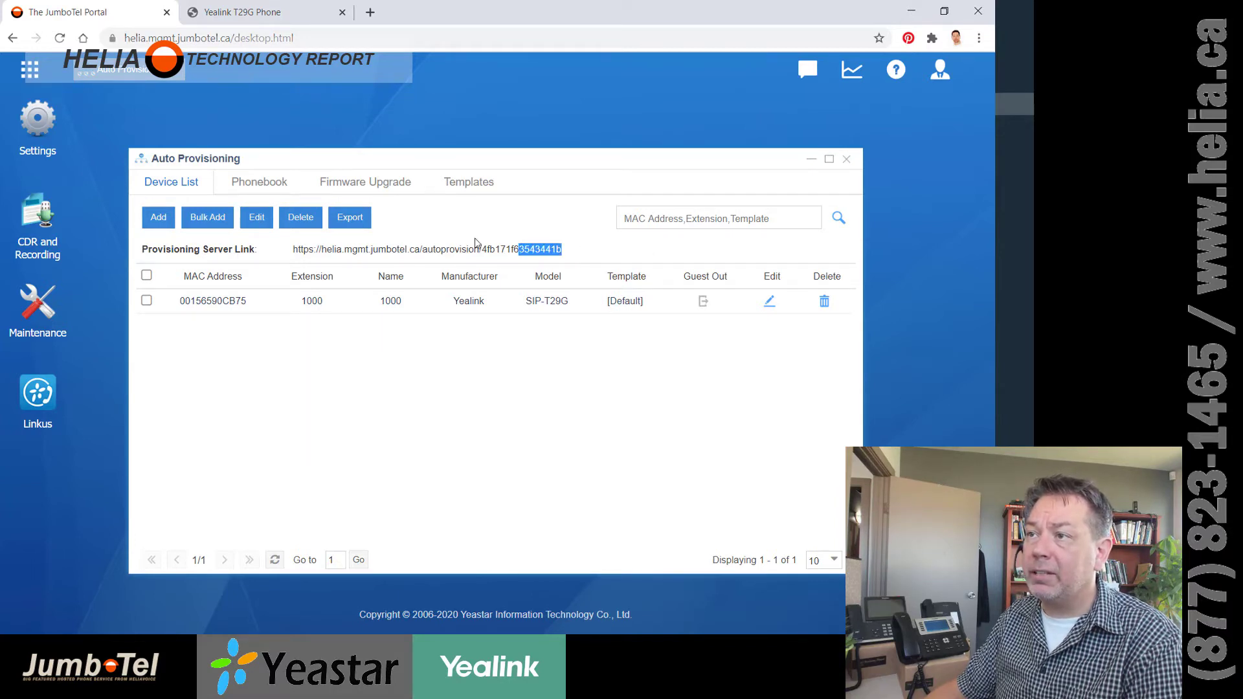
Select and copy the Provisioning Server Link from the portal
triple_click(426, 249)
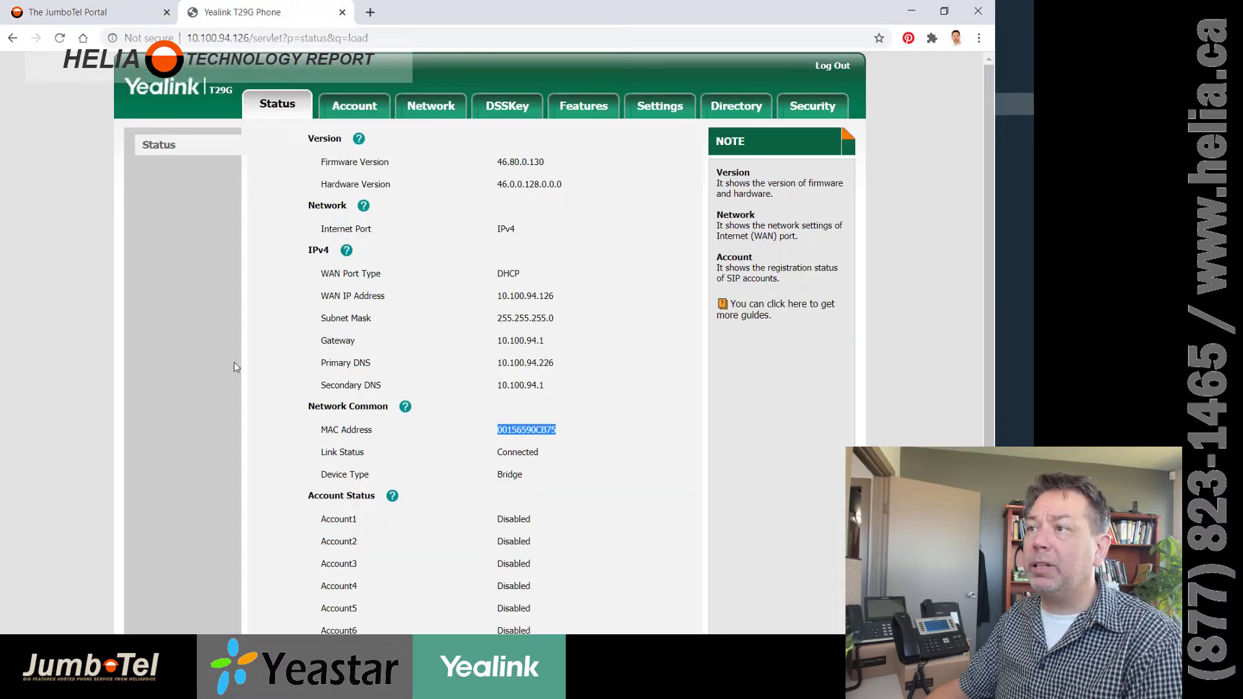
Paste the JumboTel provisioning link into the Auto Provision Server URL and confirm Autoprovision Now
left_click(659, 105)
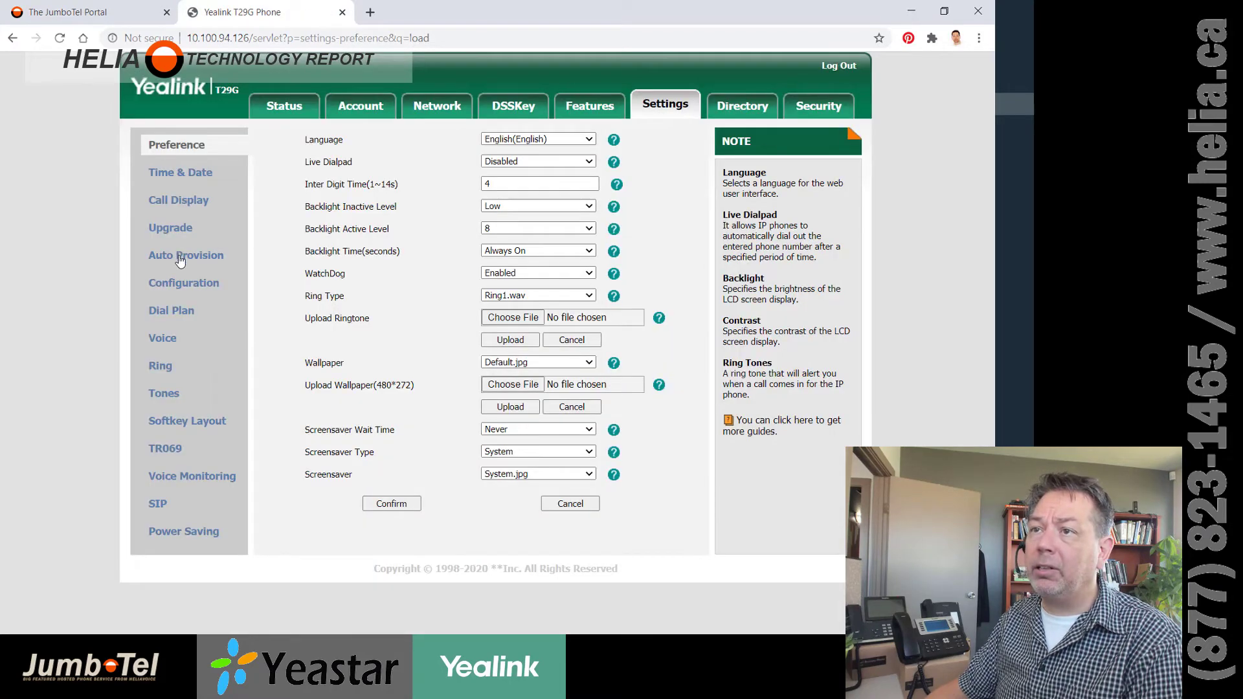
left_click(185, 255)
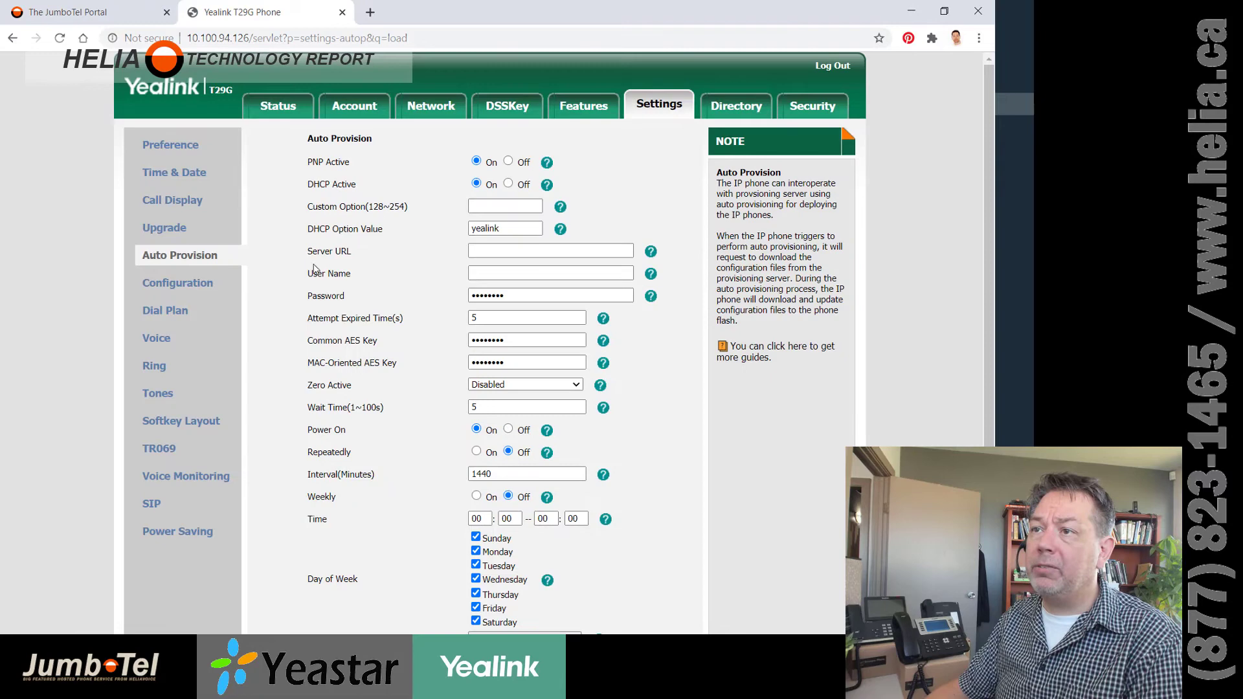
double_click(327, 250)
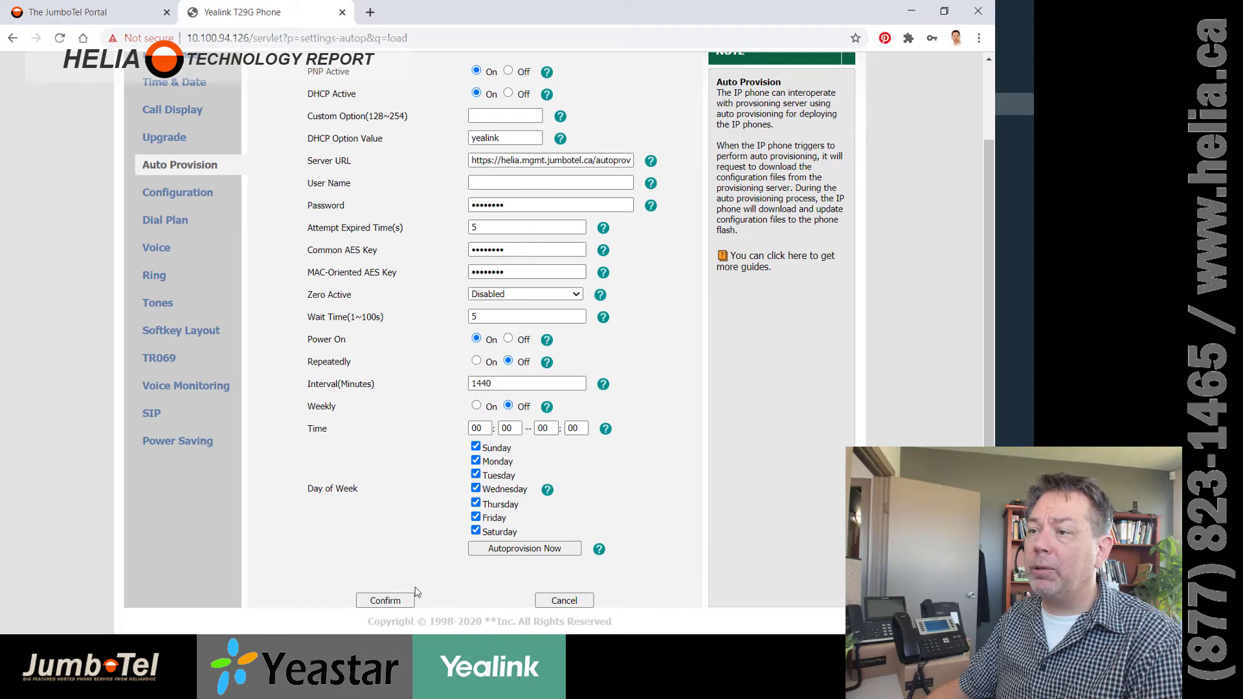
left_click(524, 550)
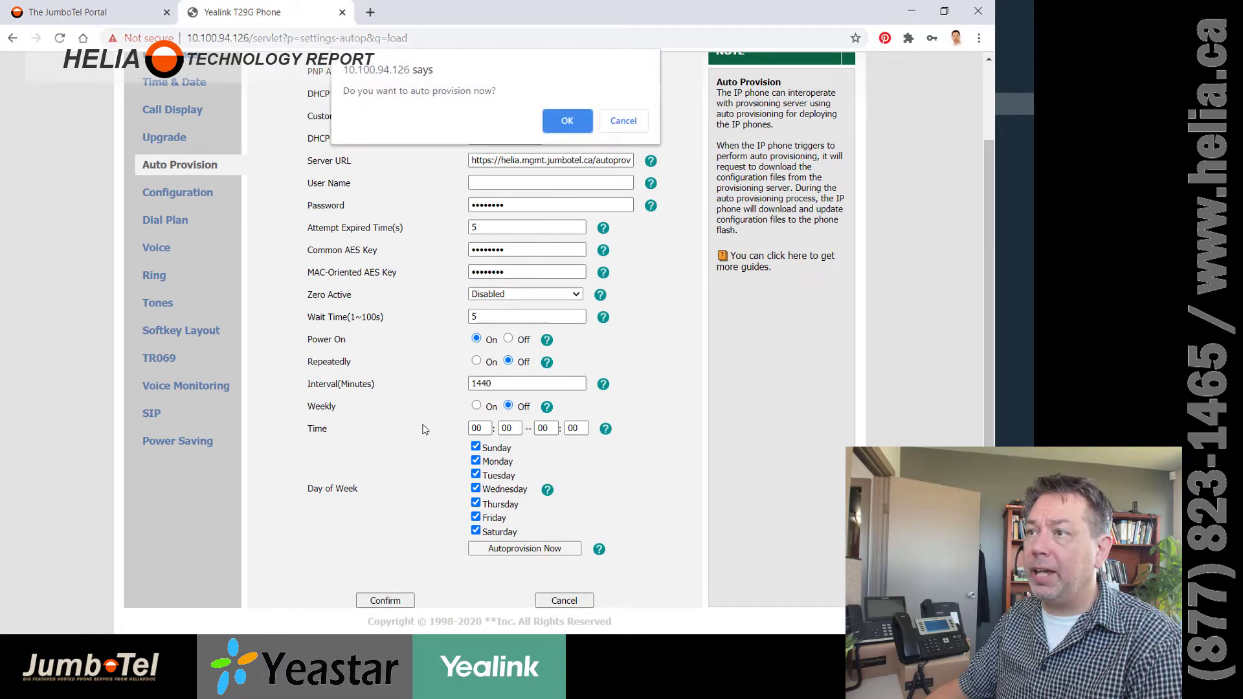
left_click(567, 121)
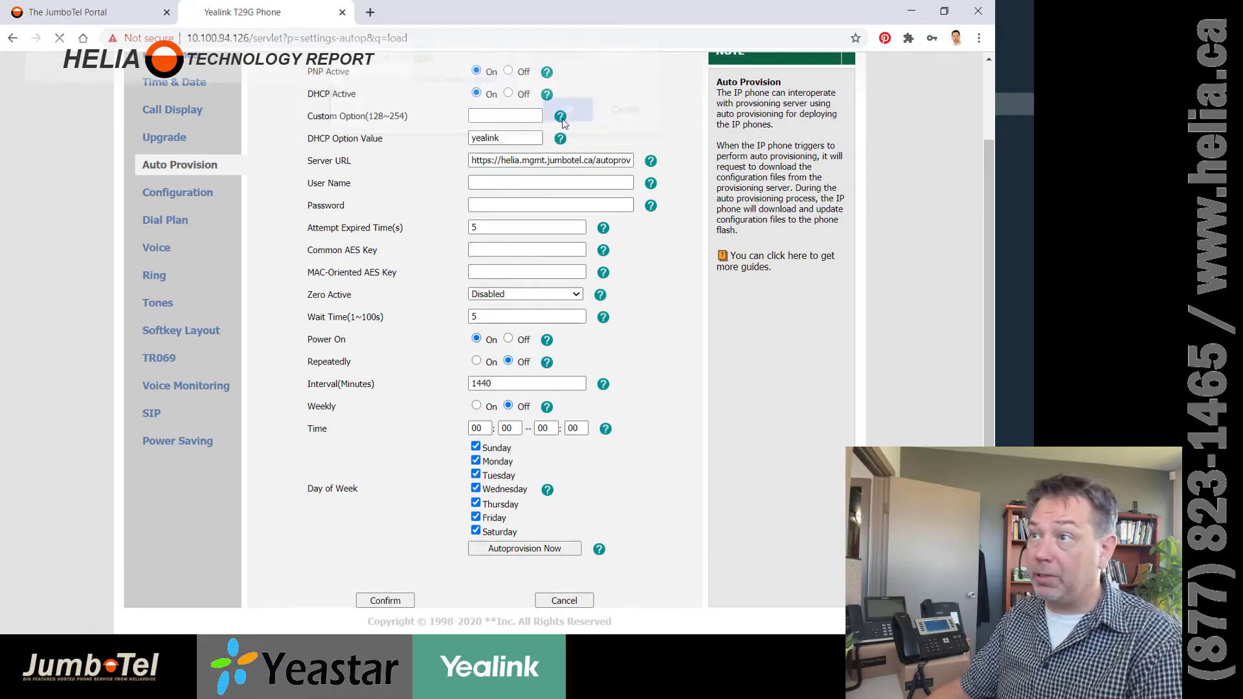
left_click(523, 549)
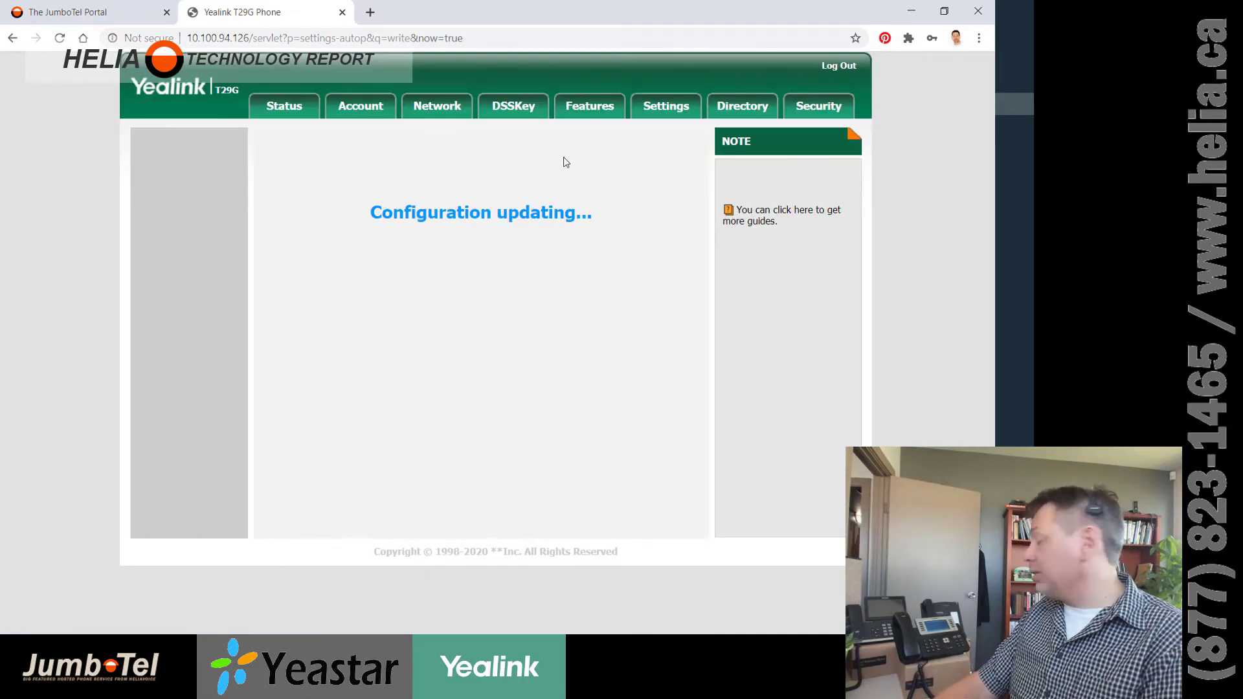
mouse_move(556, 256)
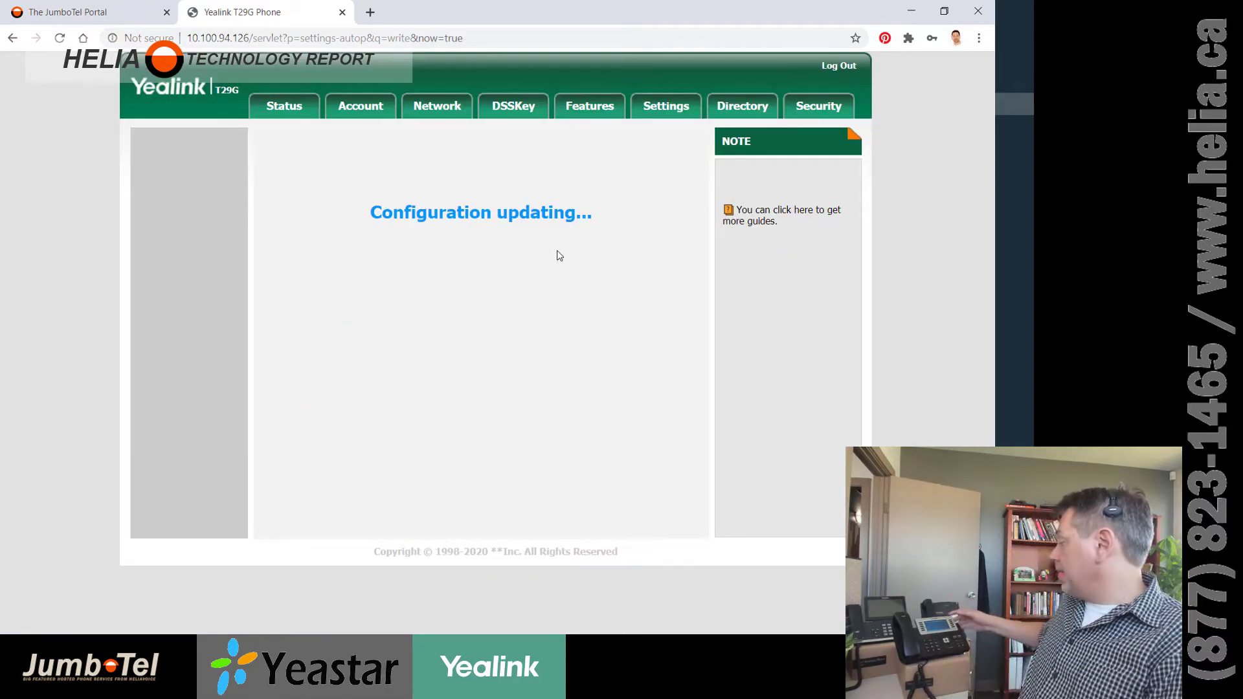